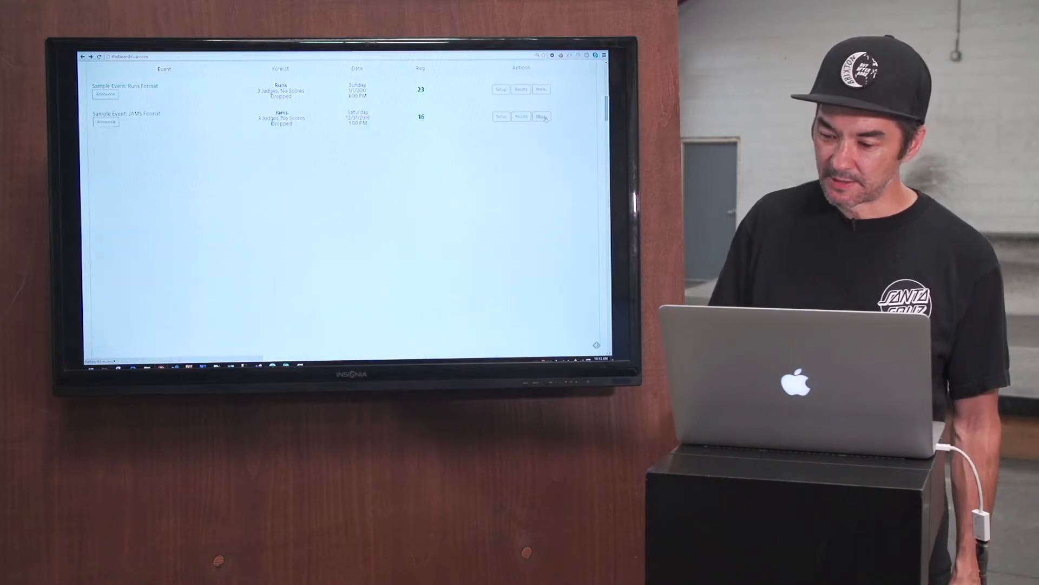
- Expand More Options for the Sample Event: JAMS Format and open a skater's editable profile
click(541, 117)
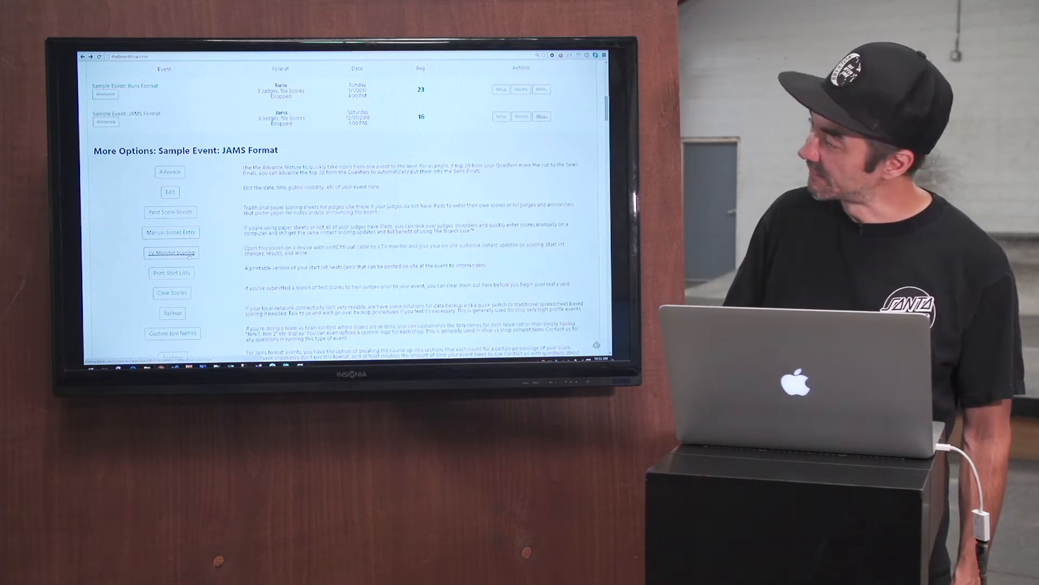
click(171, 253)
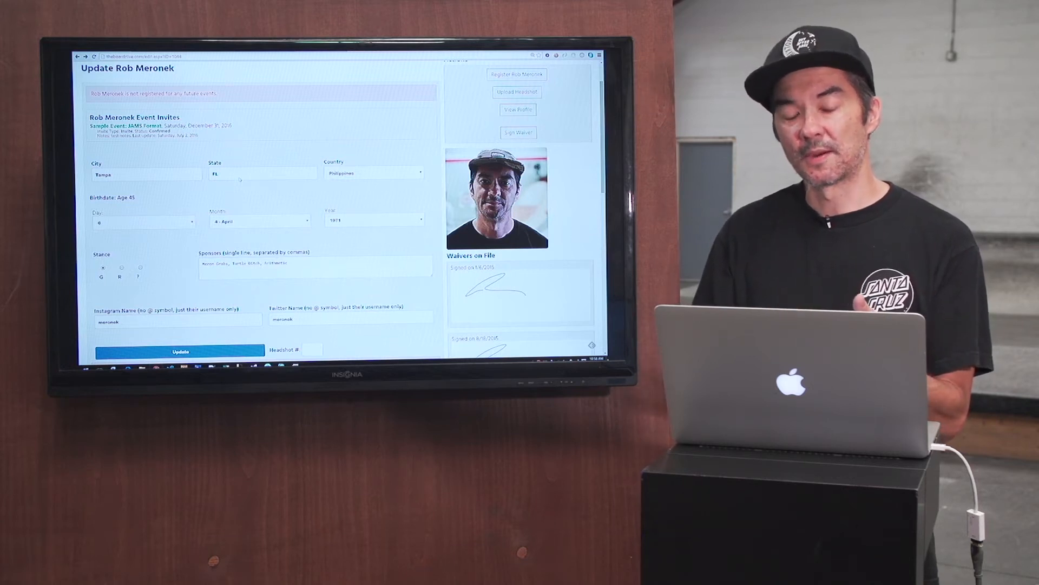
- Enter headshot number 1054 on the skater's profile and save the update
click(312, 350)
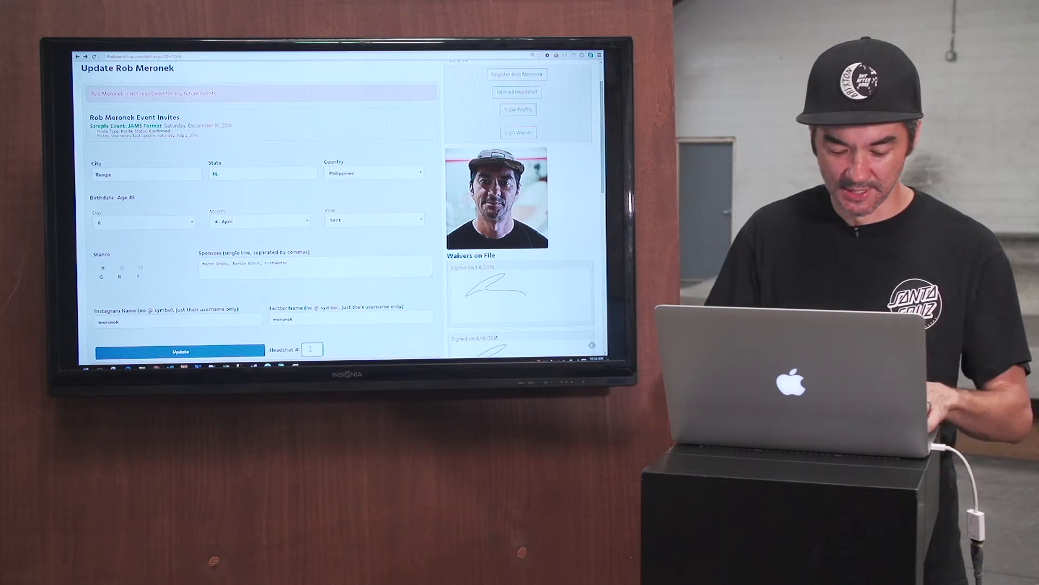
text(1054)
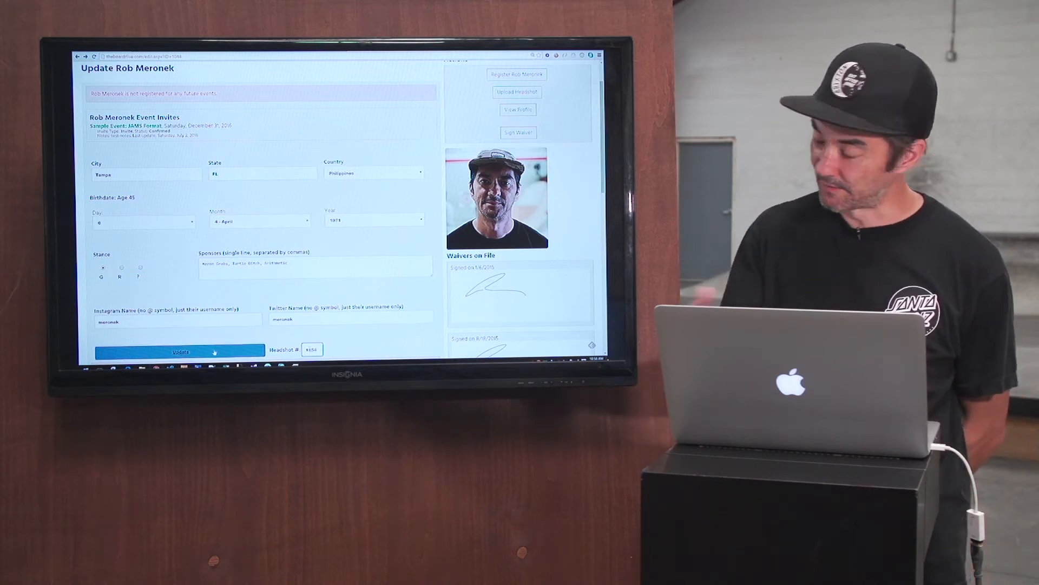
click(178, 350)
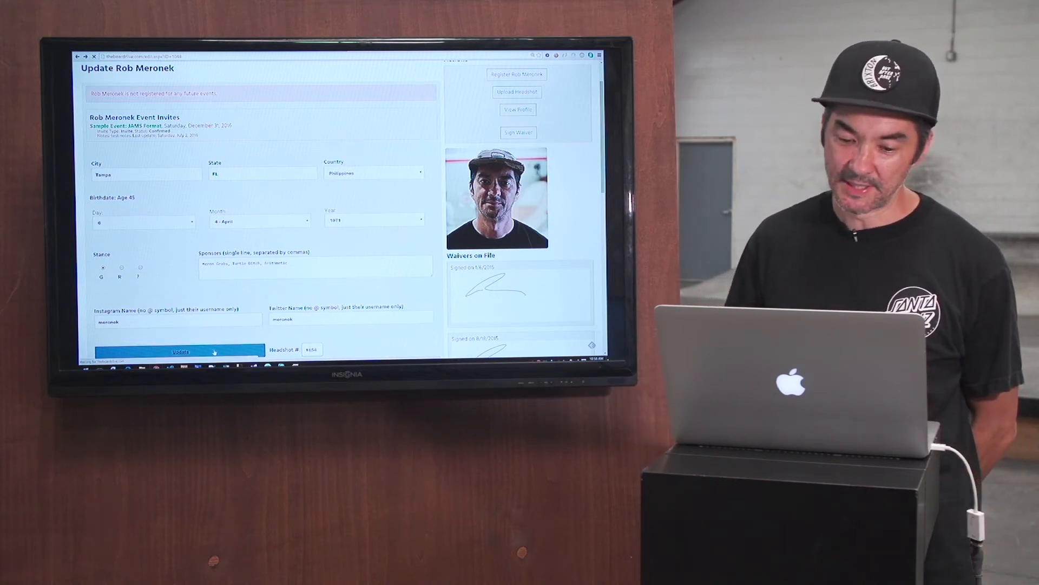
click(179, 351)
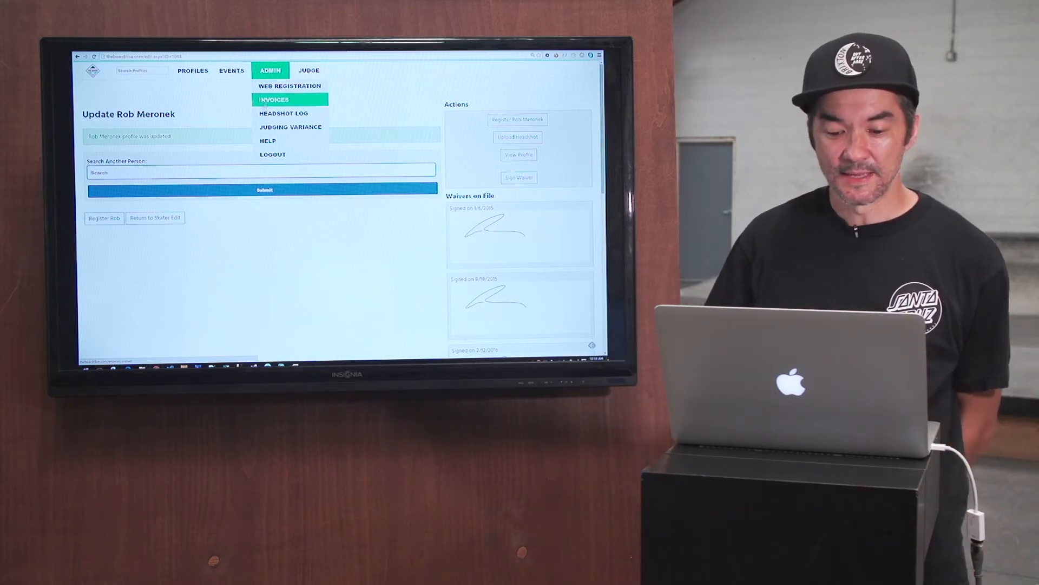
- From Admin > Headshot Log, start uploading a headshot image for the first listed skater
click(283, 112)
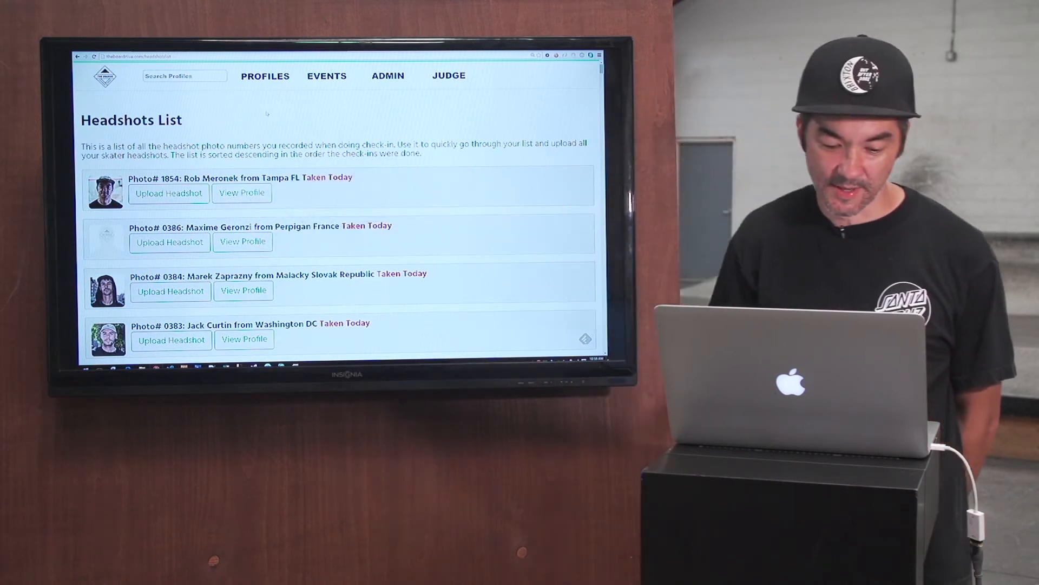
click(169, 192)
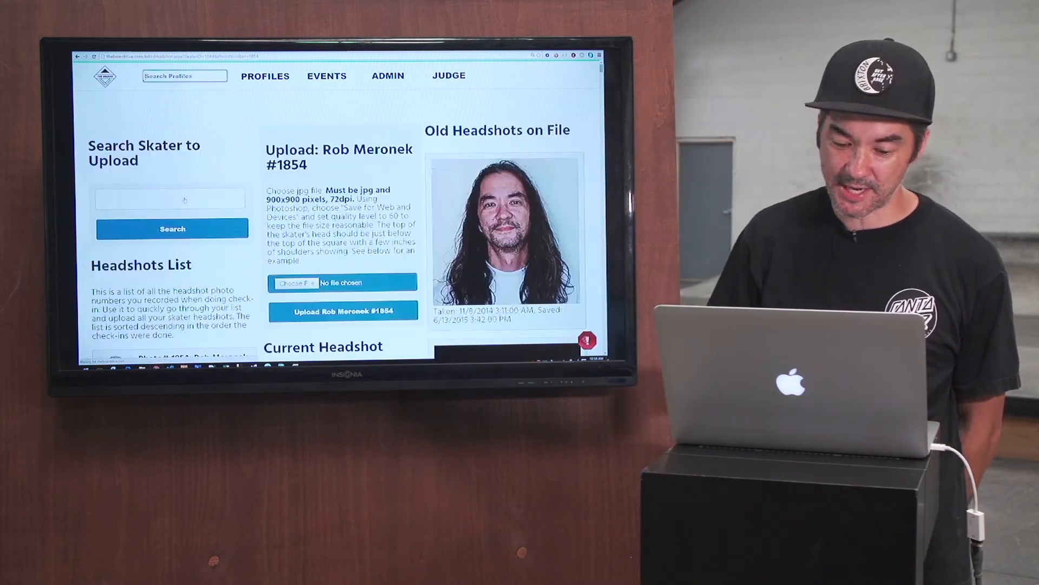
click(295, 283)
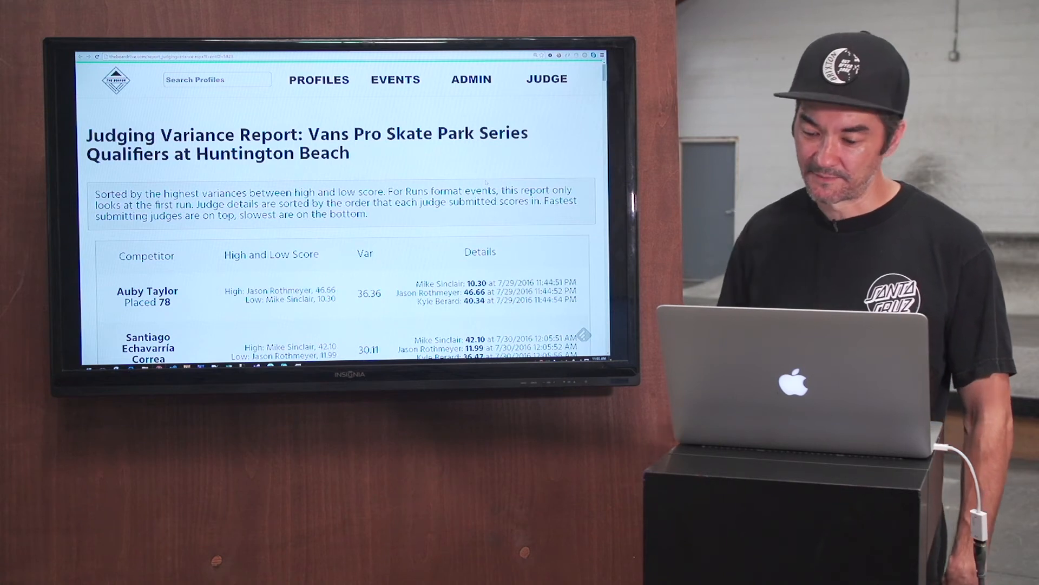
click(471, 79)
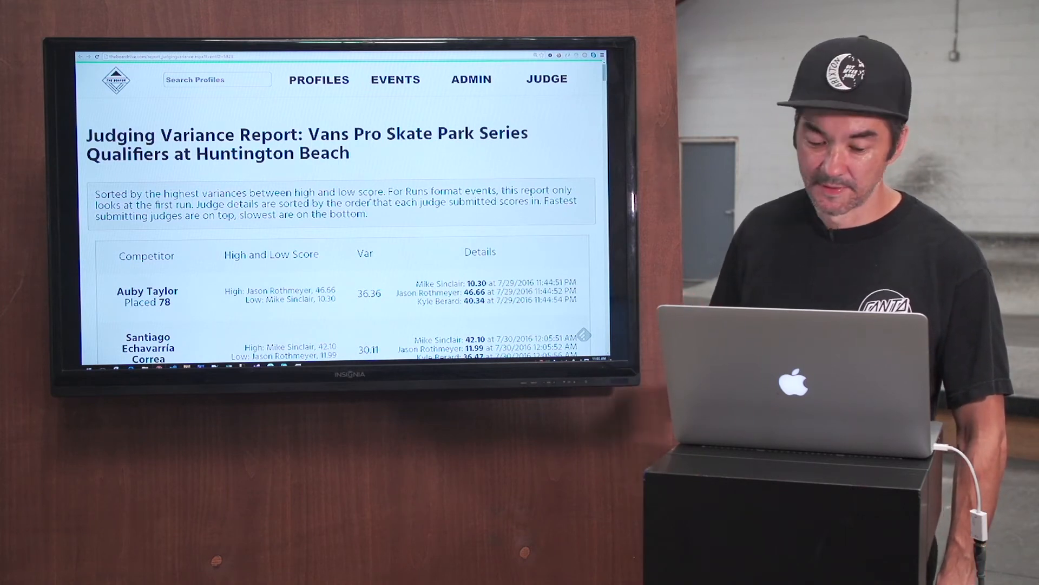
scroll(down, 3)
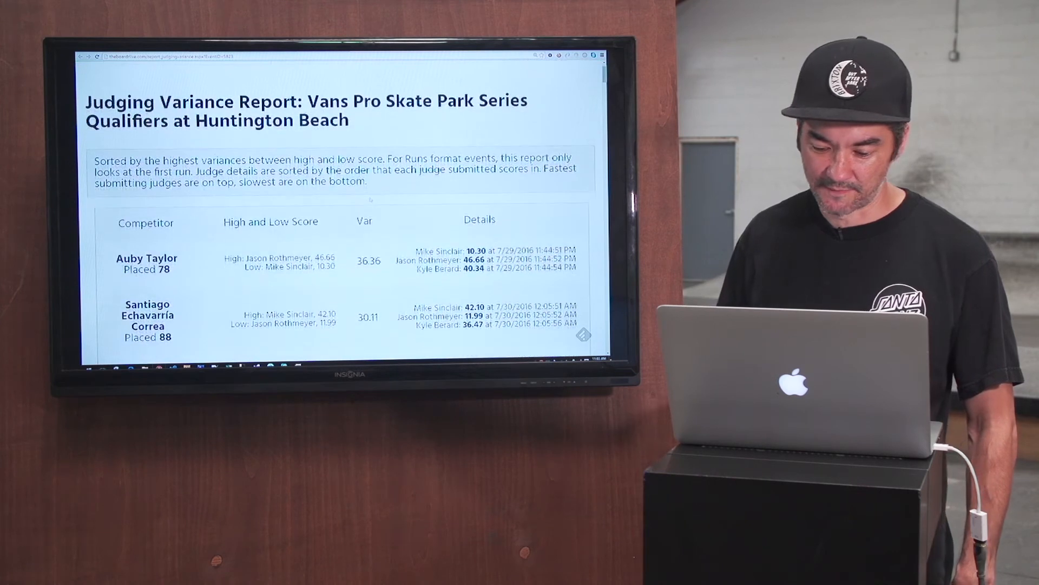
scroll(down, 3)
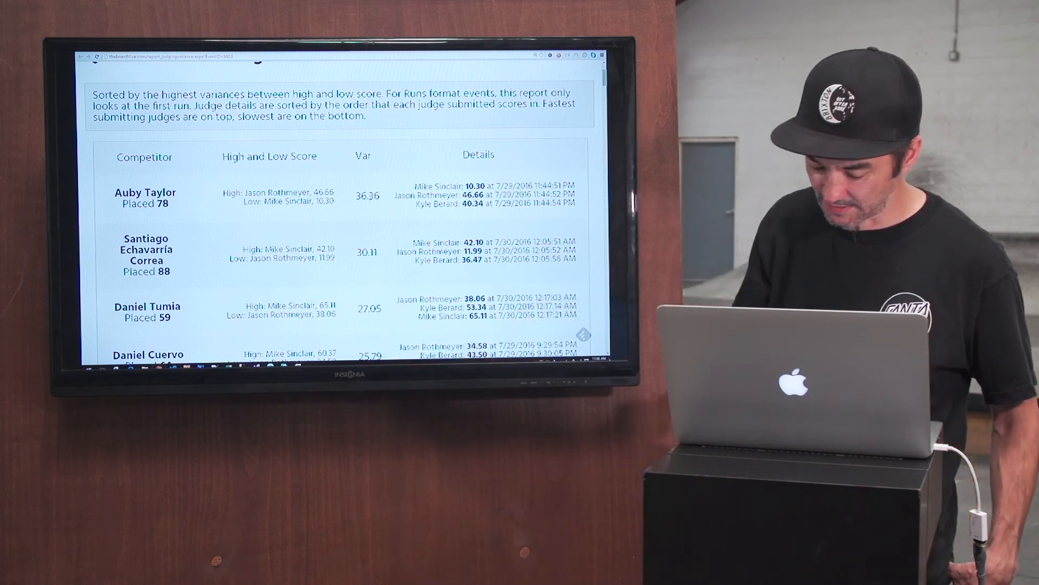
scroll(down, 3)
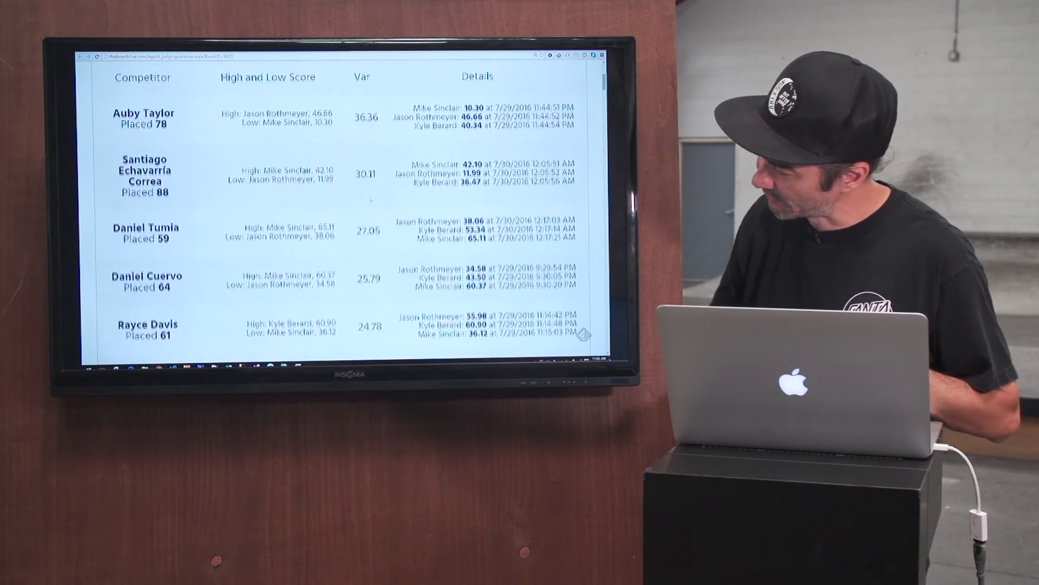
scroll(down, 3)
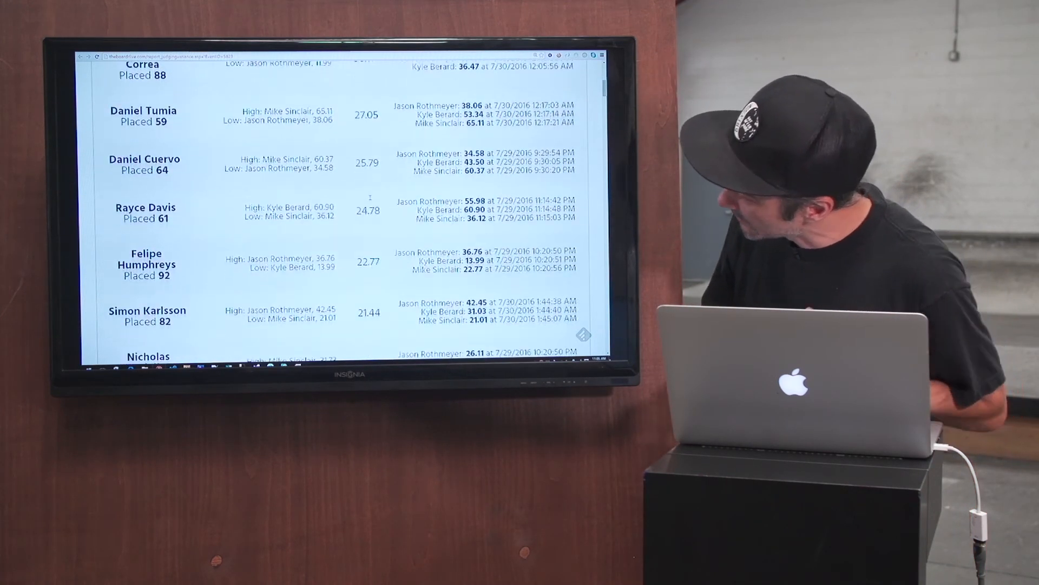
scroll(down, 3)
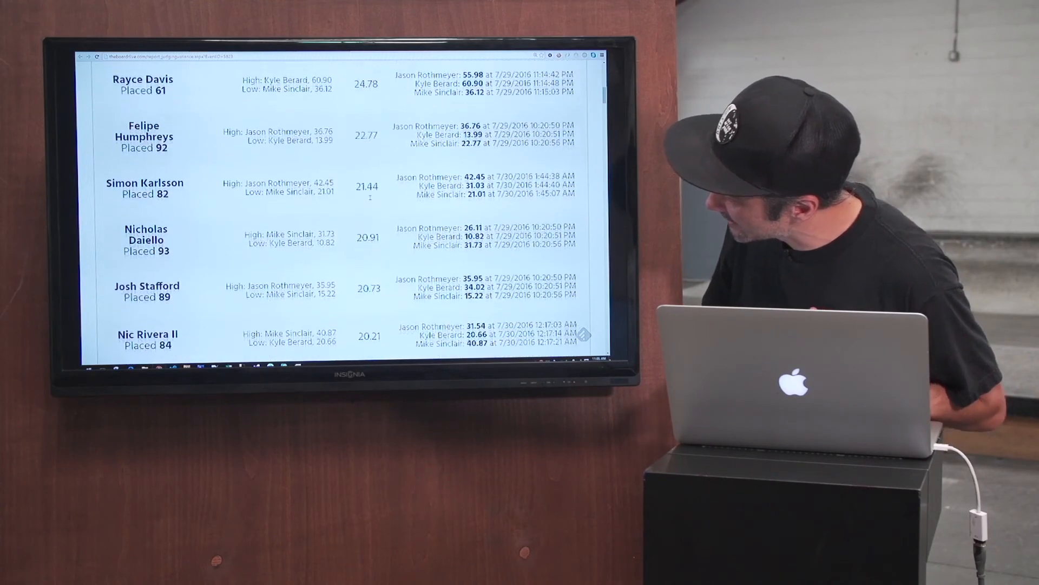
scroll(down, 3)
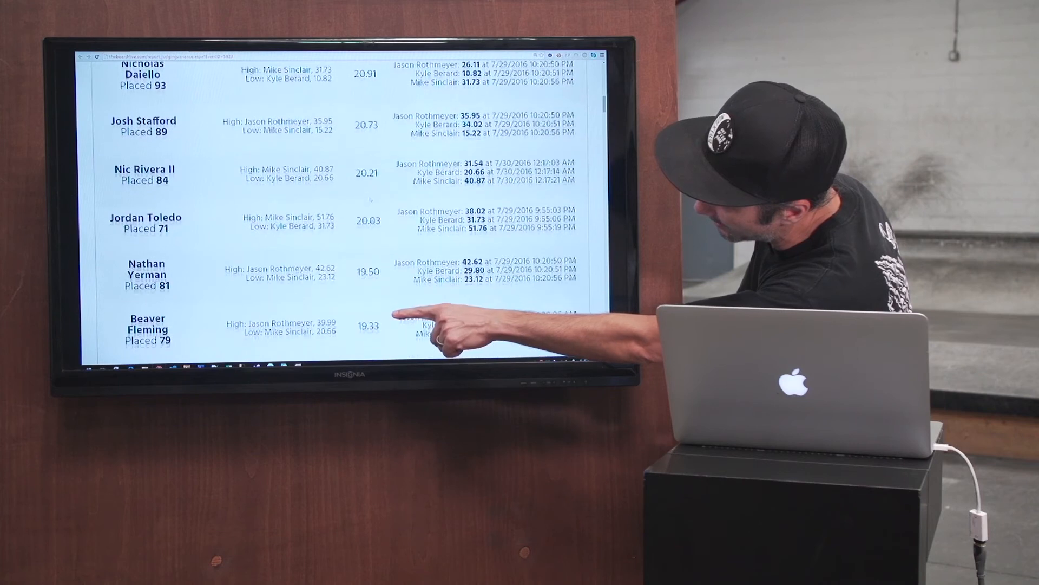
scroll(down, 3)
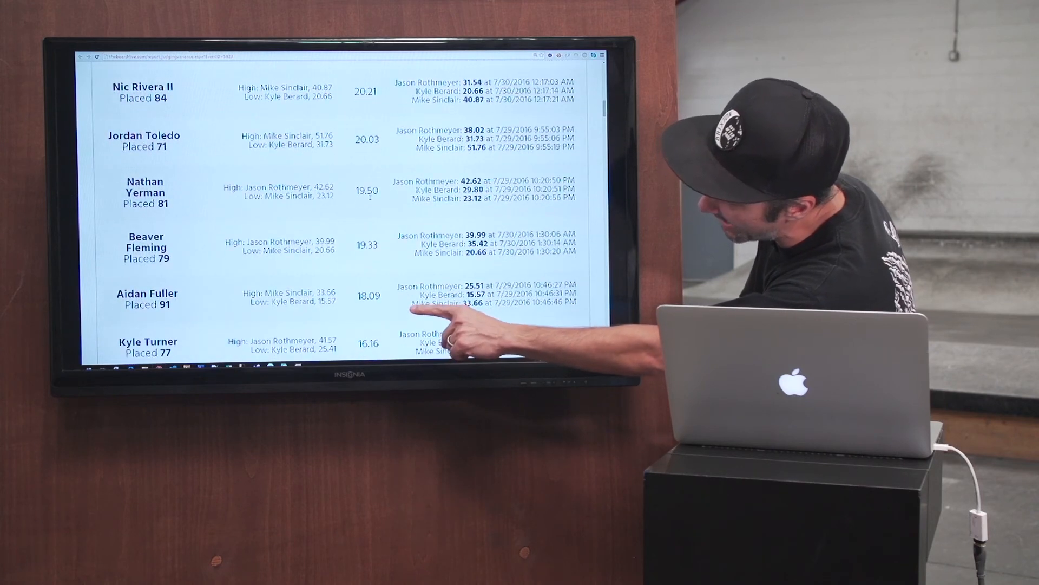
scroll(down, 3)
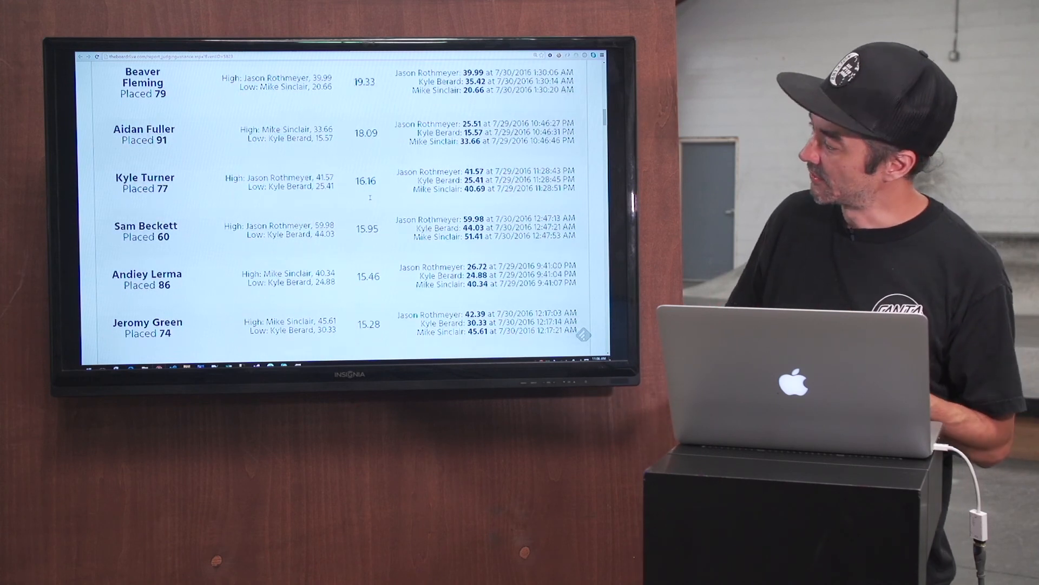
scroll(down, 3)
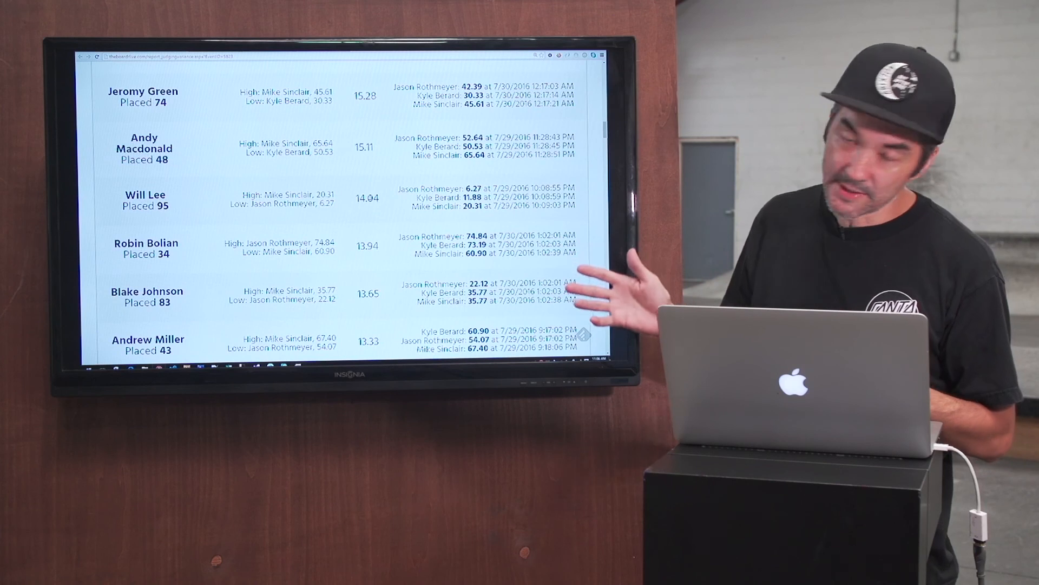